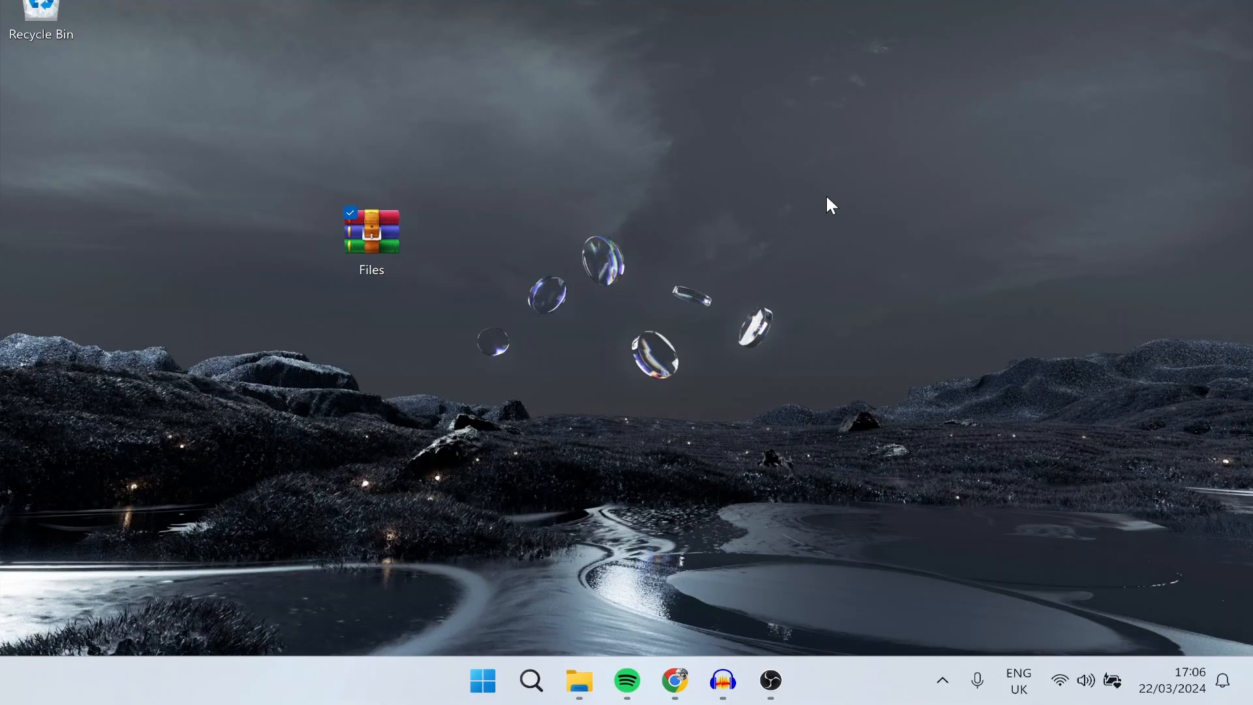
pyautogui.moveTo(297, 158)
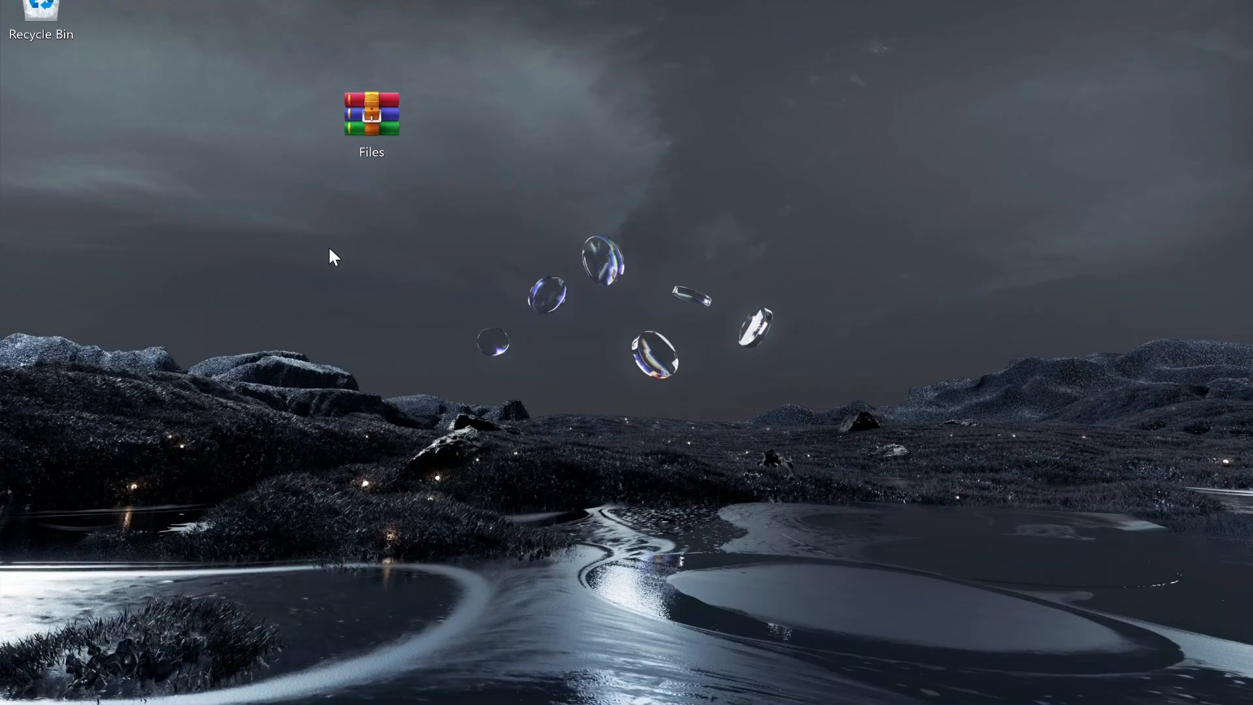
pyautogui.moveTo(607, 301)
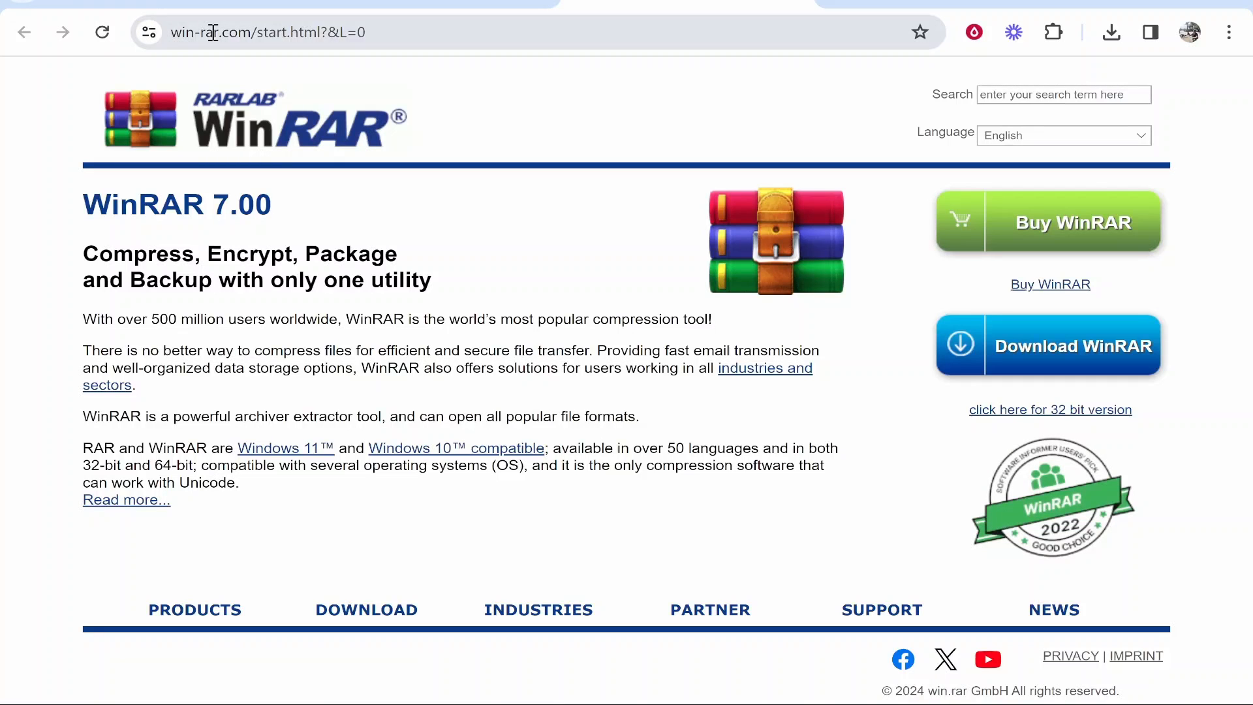
pyautogui.moveTo(471, 168)
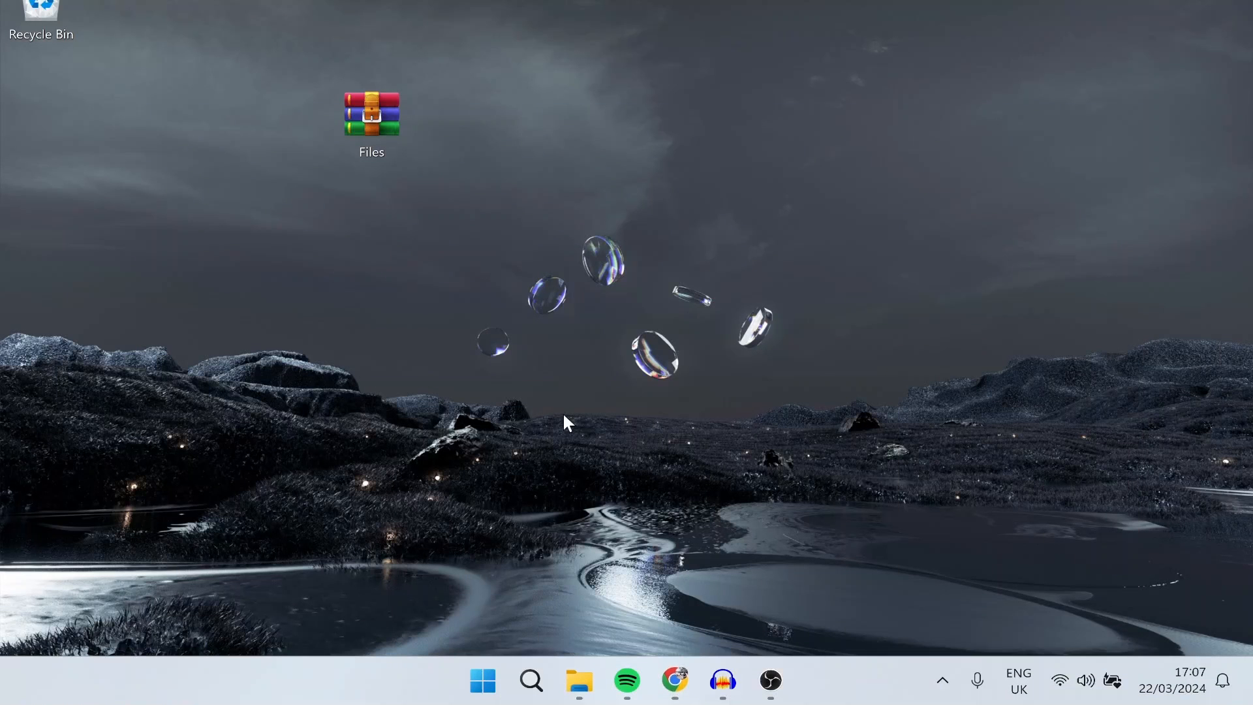
# - Select Files.rar on the desktop and open it in WinRAR
pyautogui.click(372, 115)
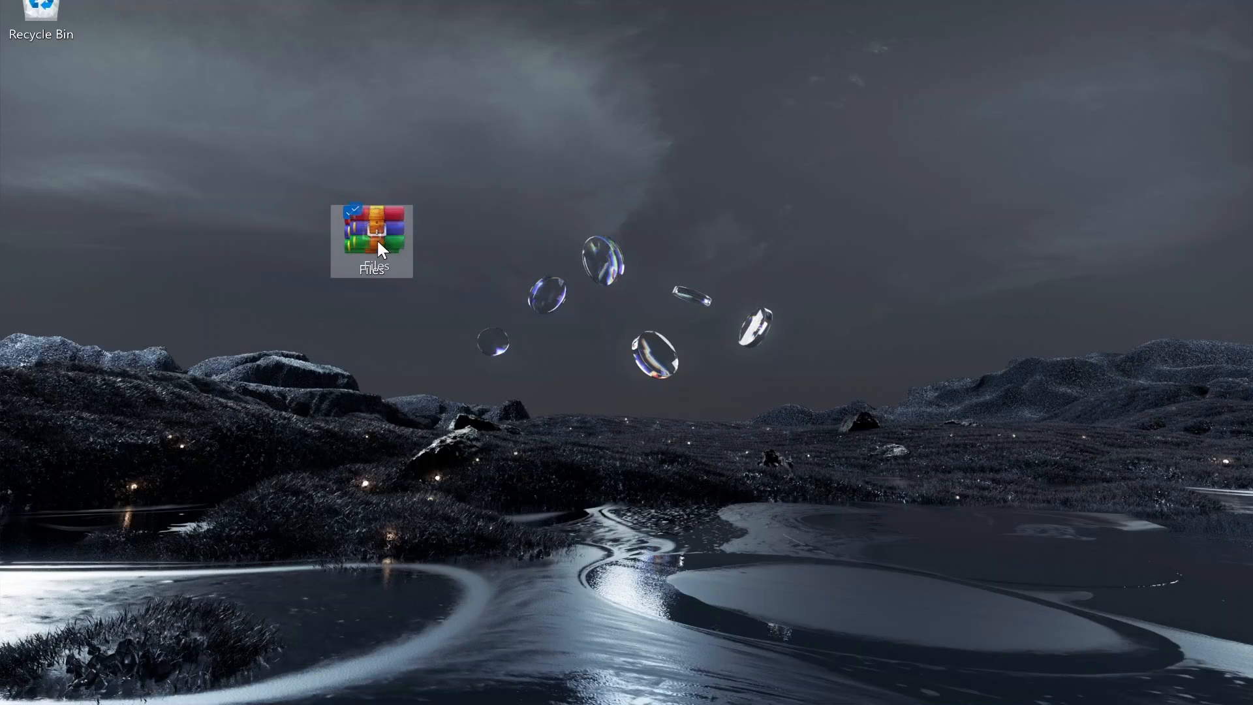
pyautogui.doubleClick(372, 233)
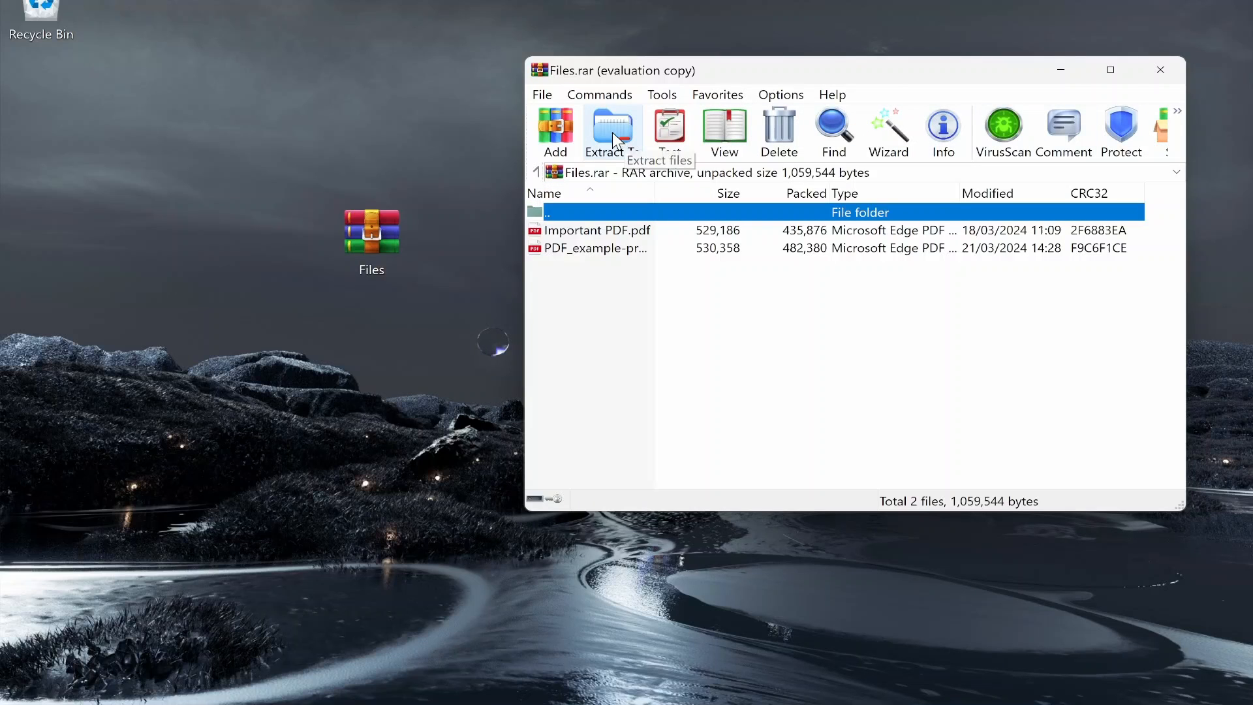
# - Extract the archive to the Desktop\Files destination folder
pyautogui.click(613, 122)
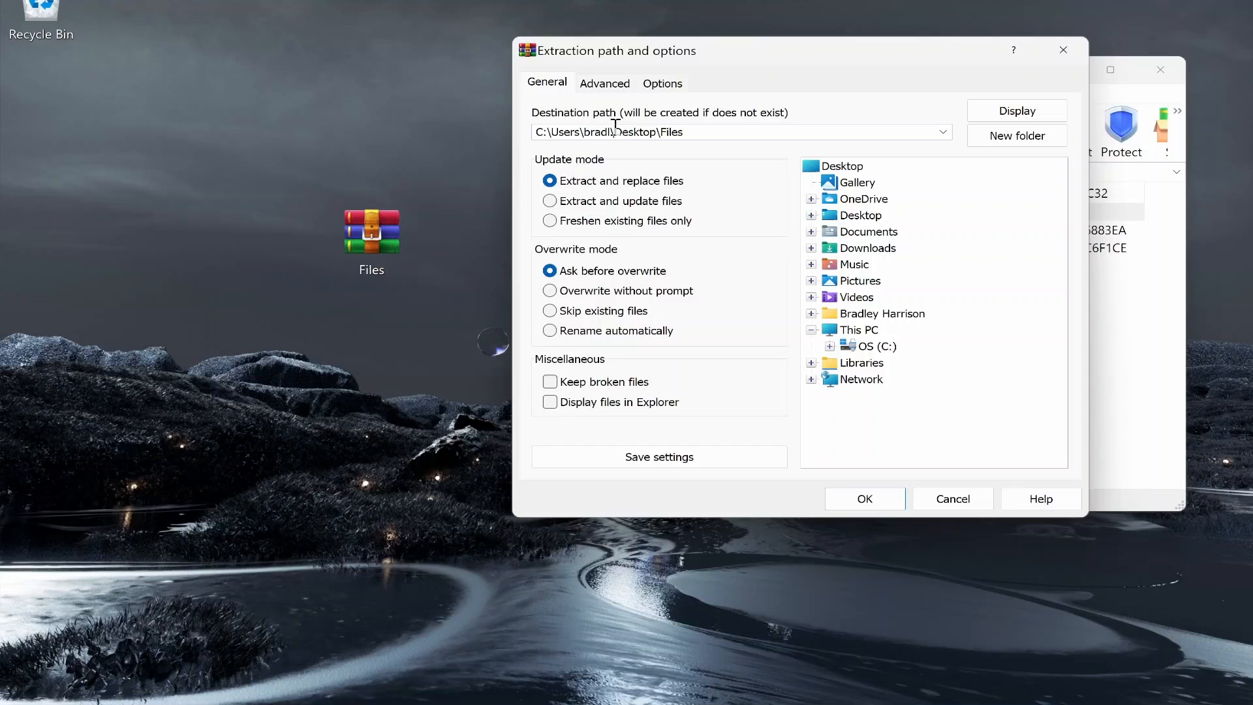
pyautogui.doubleClick(633, 132)
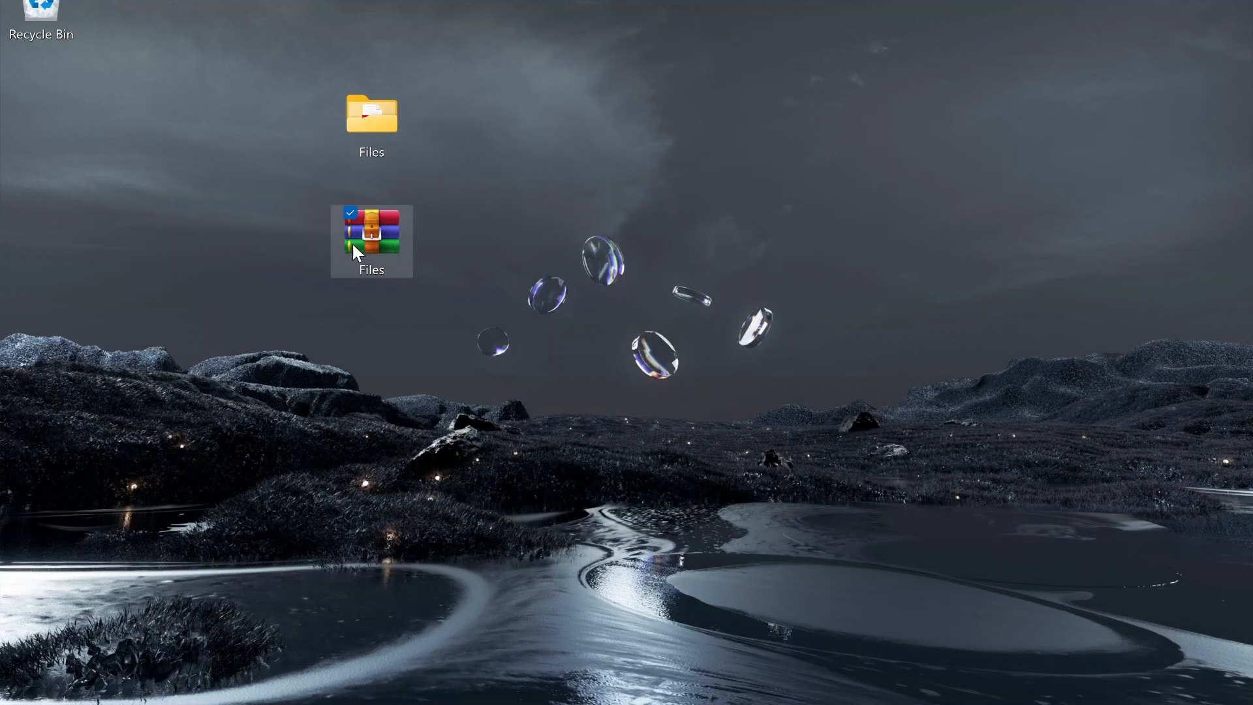
# - Reopen Files.rar and drag Important PDF and PDF_example onto the desktop
pyautogui.doubleClick(371, 235)
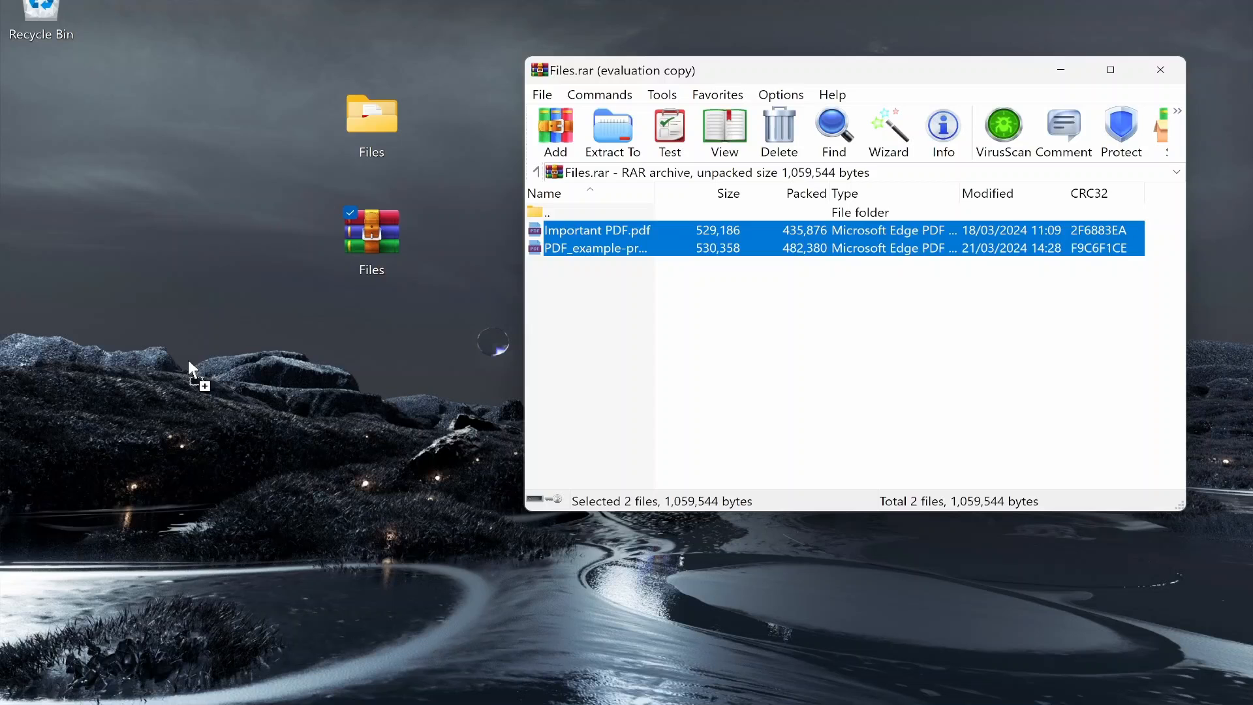
pyautogui.moveTo(595, 239); pyautogui.dragTo(39, 120)
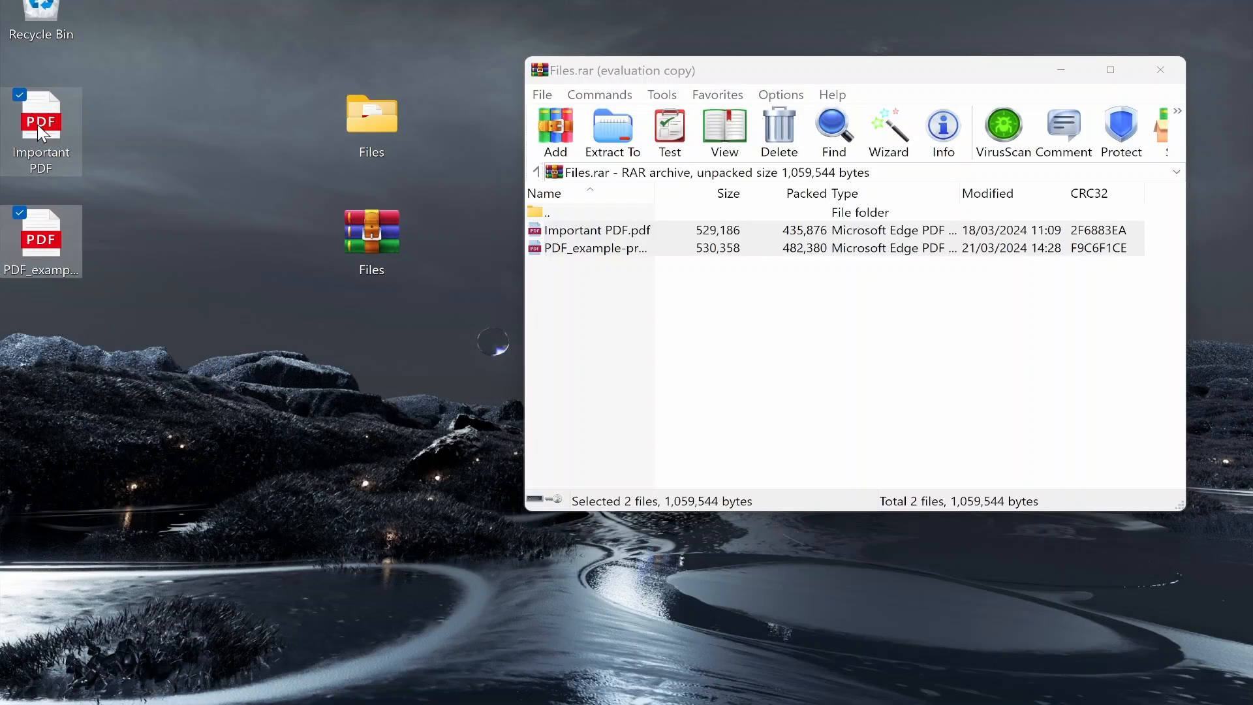